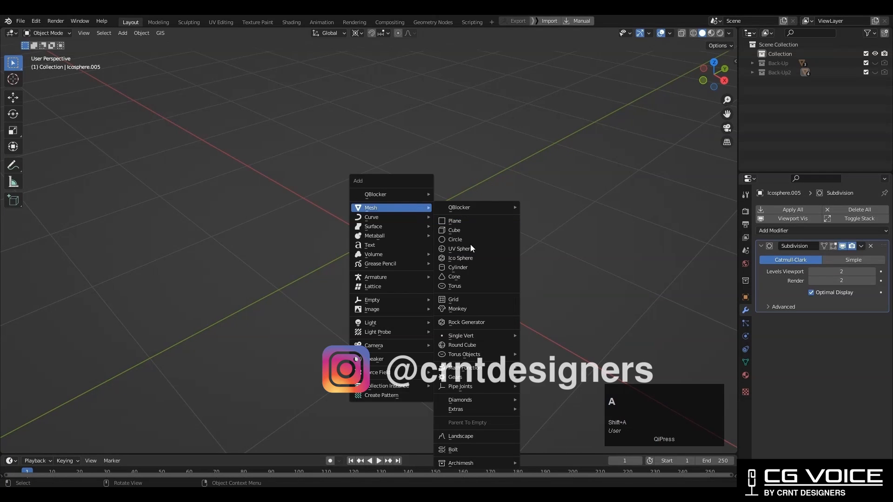
# Add a 3-subdivision ico sphere, poke its faces and convert the triangles to quads.
pyautogui.click(460, 257)
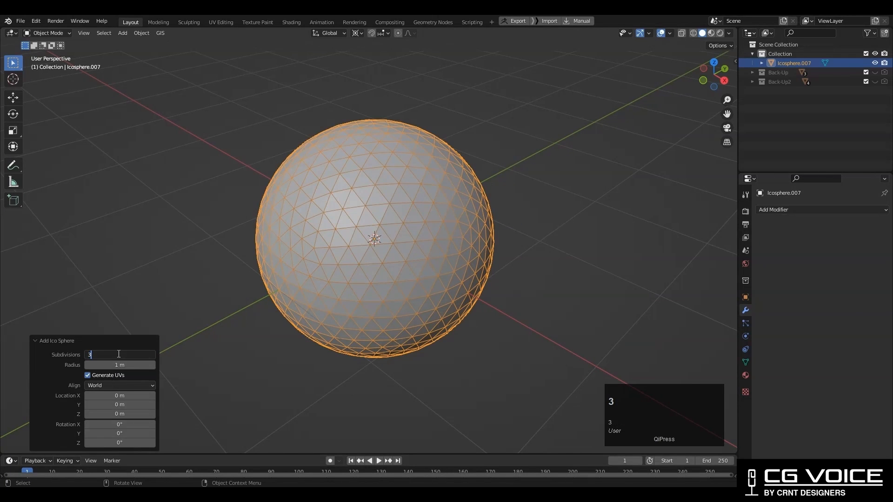
pyautogui.click(437, 262)
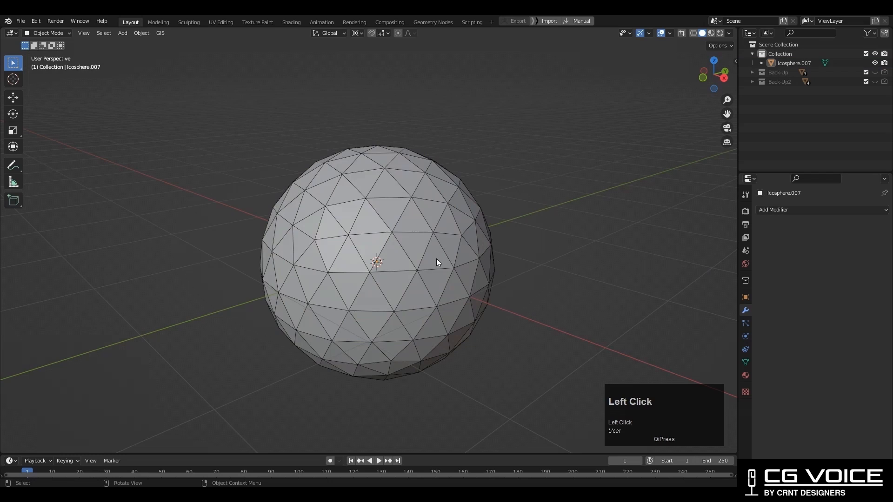
pyautogui.press('3')
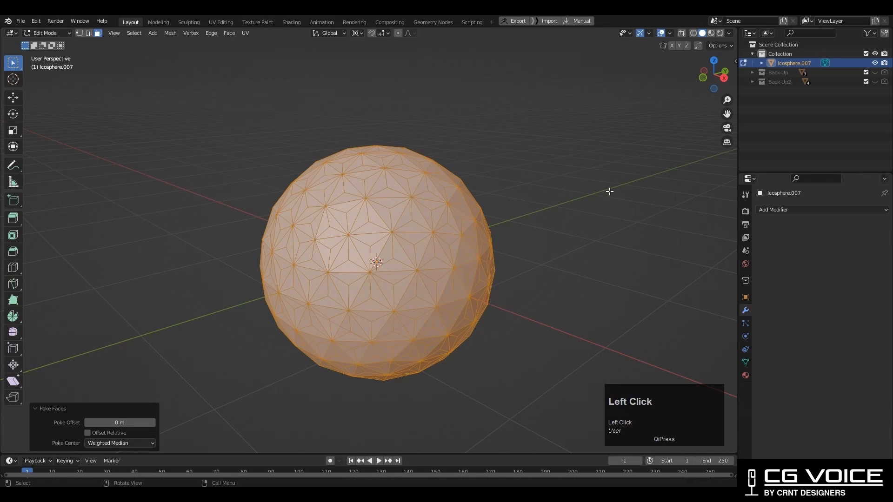
pyautogui.click(229, 32)
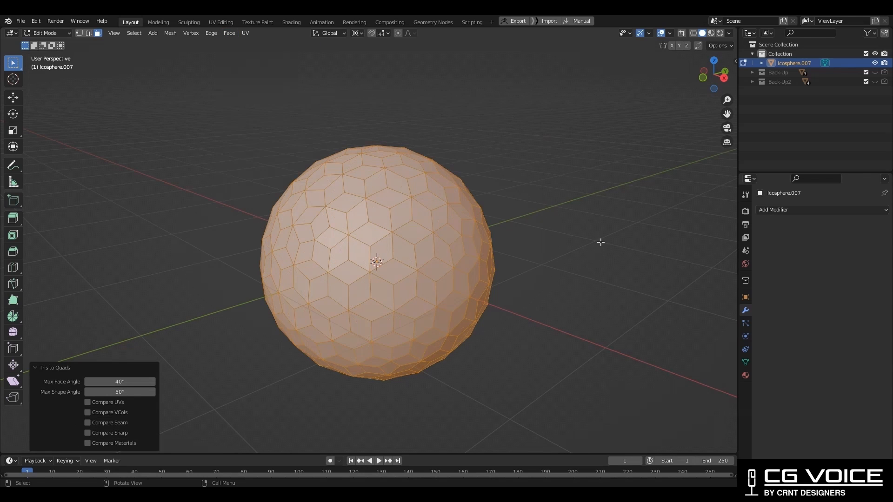
pyautogui.moveTo(189, 387)
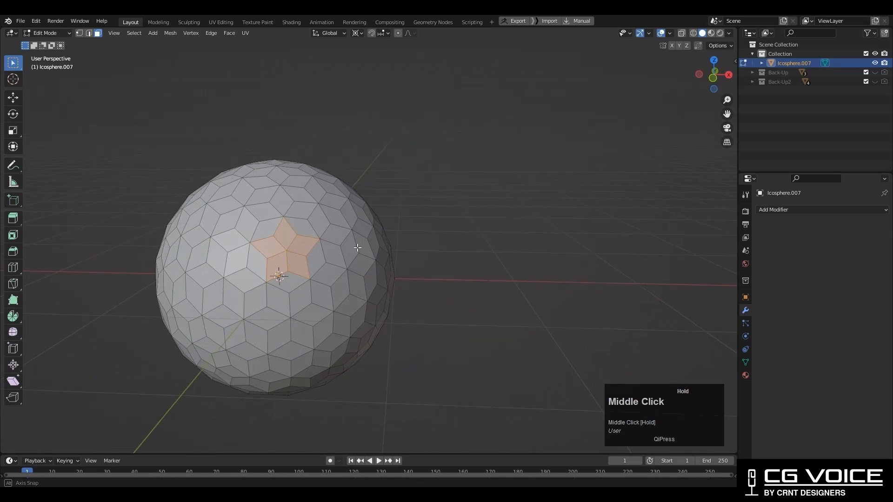
# Select the matching star clusters by perimeter across the sphere and delete them.
pyautogui.moveTo(357, 247); pyautogui.dragTo(439, 245)
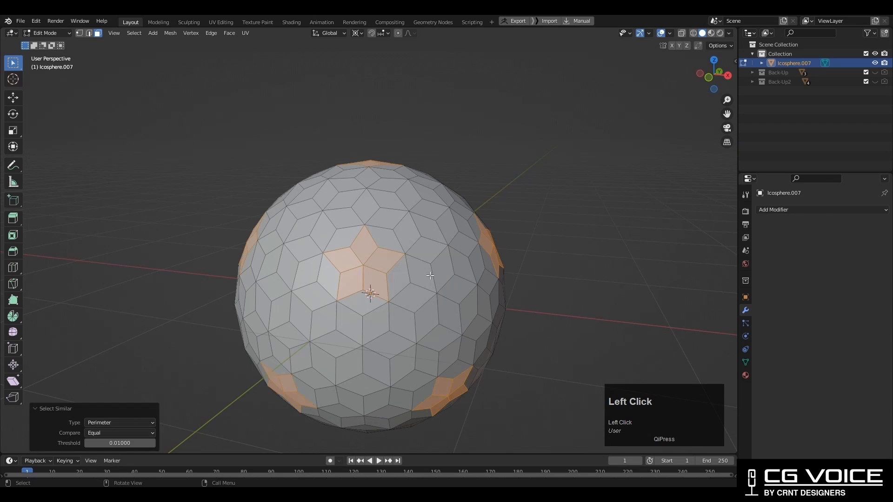
pyautogui.moveTo(430, 276); pyautogui.dragTo(390, 227)
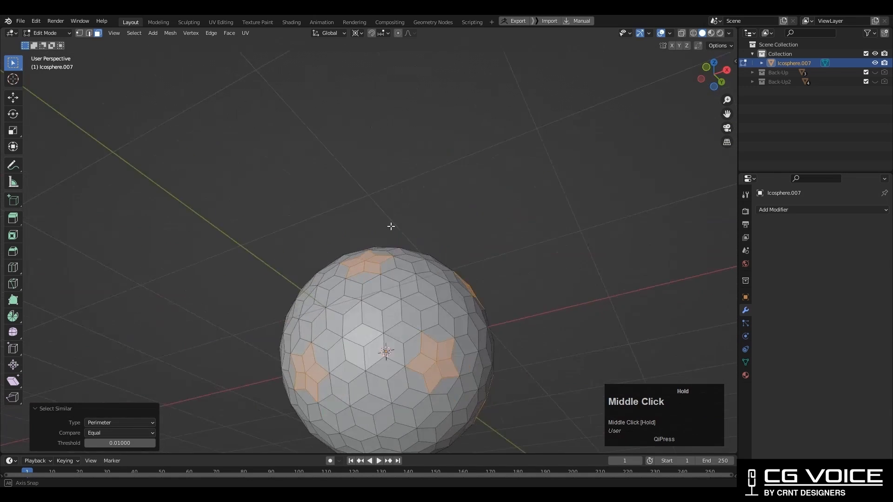
pyautogui.press('x')
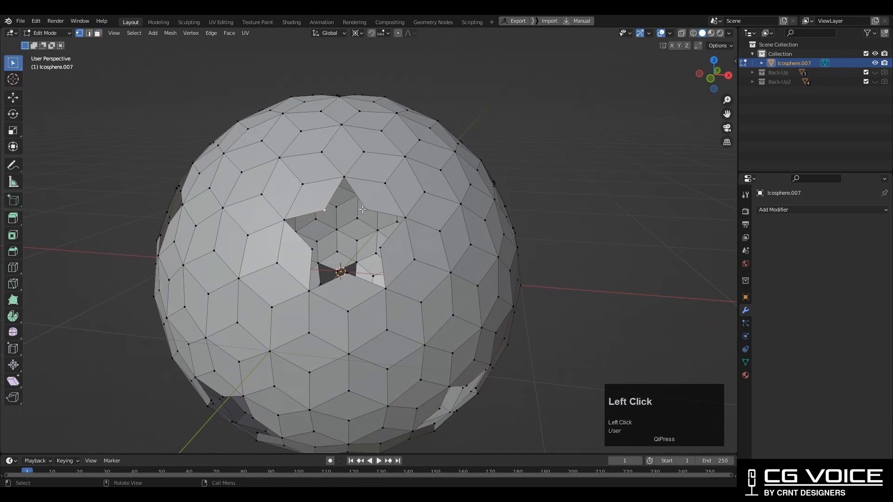
# Select rim vertices by adjacent-face count and bevel them, width about 0.028 m, 2 segments.
pyautogui.press('shift+g')
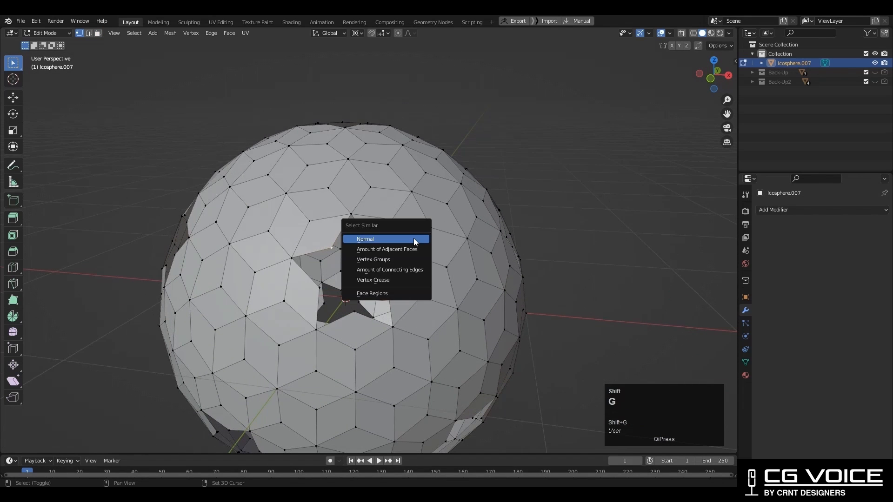
pyautogui.moveTo(414, 250)
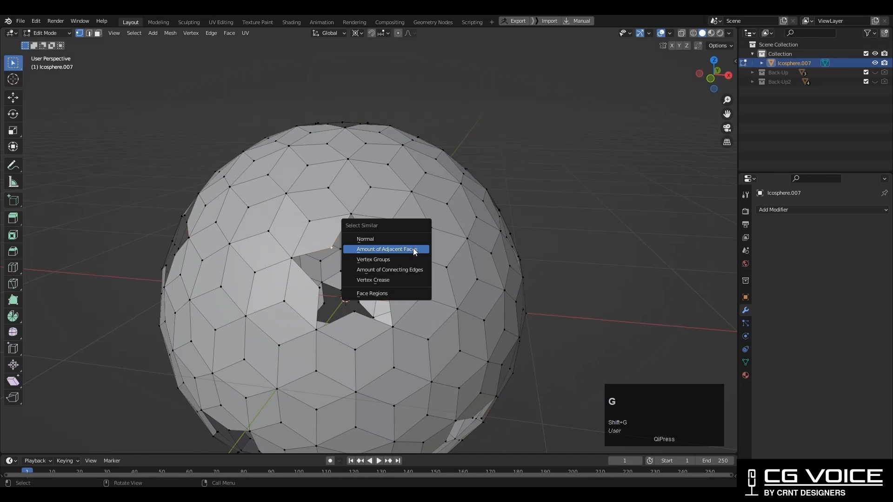
pyautogui.click(387, 249)
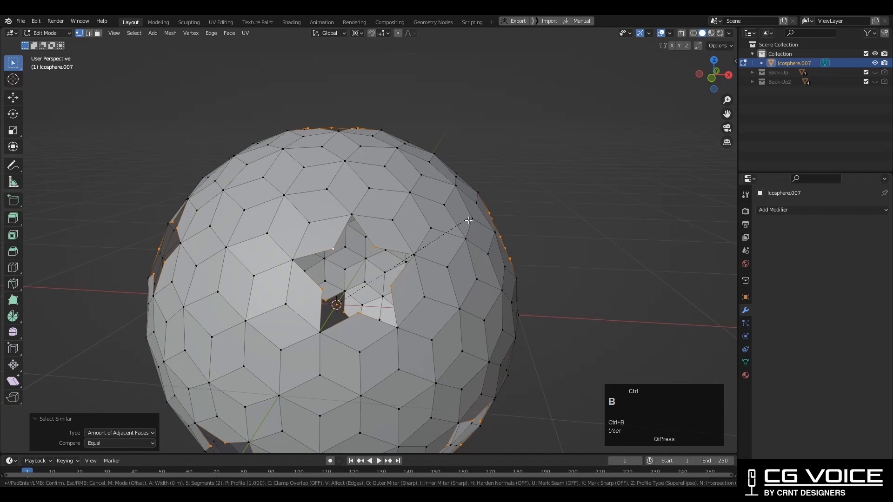
pyautogui.press('v')
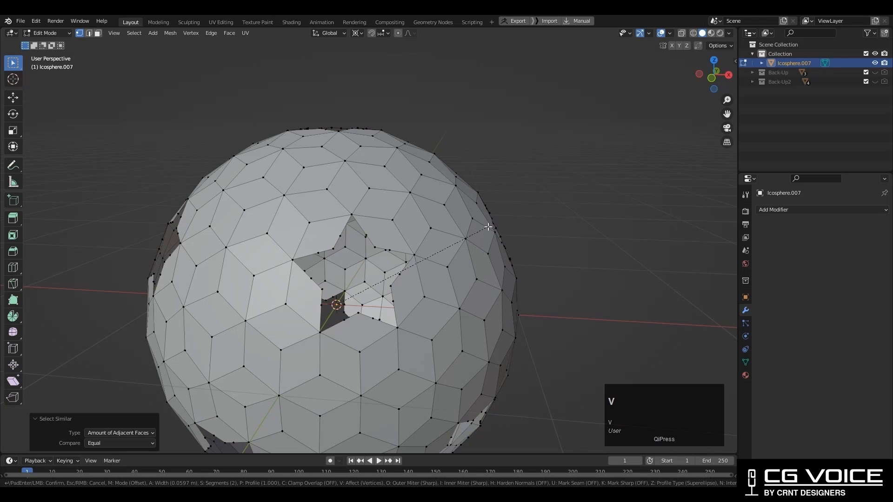
pyautogui.click(483, 229)
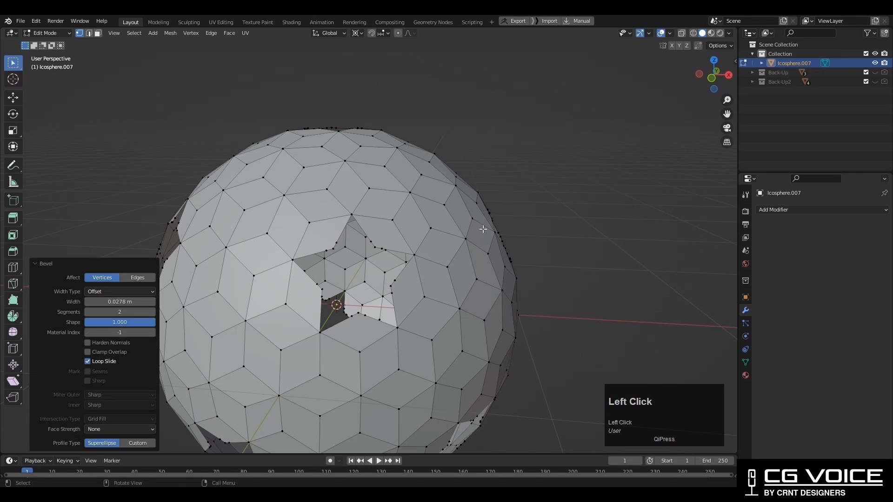
pyautogui.moveTo(131, 322); pyautogui.dragTo(120, 322)
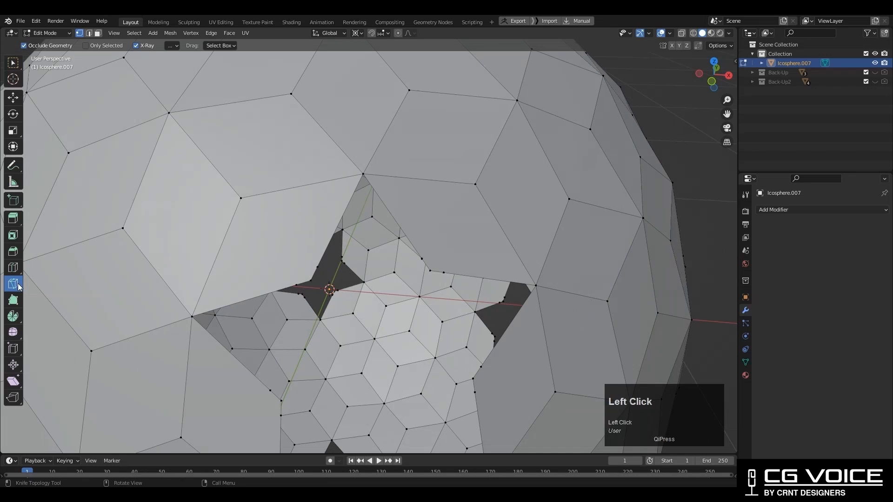
# Knife-cut along the star tips and merge vertices so one hole gets a clean star outline.
pyautogui.click(295, 284)
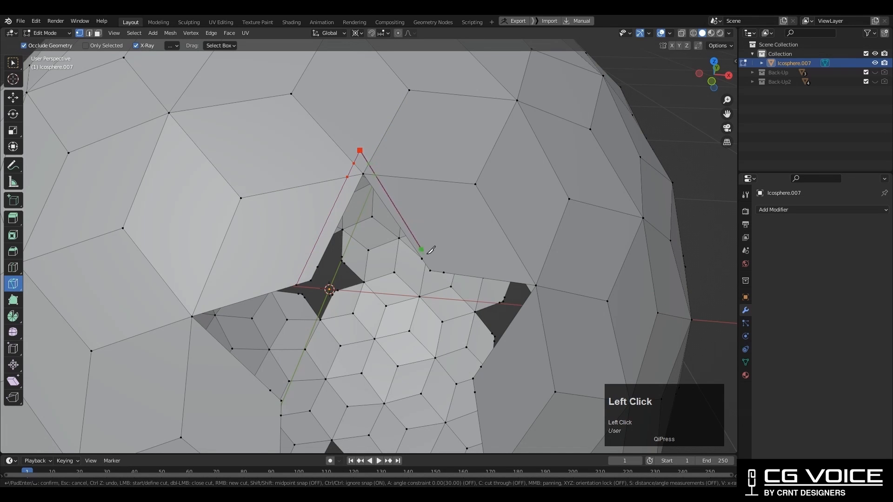
pyautogui.press('space')
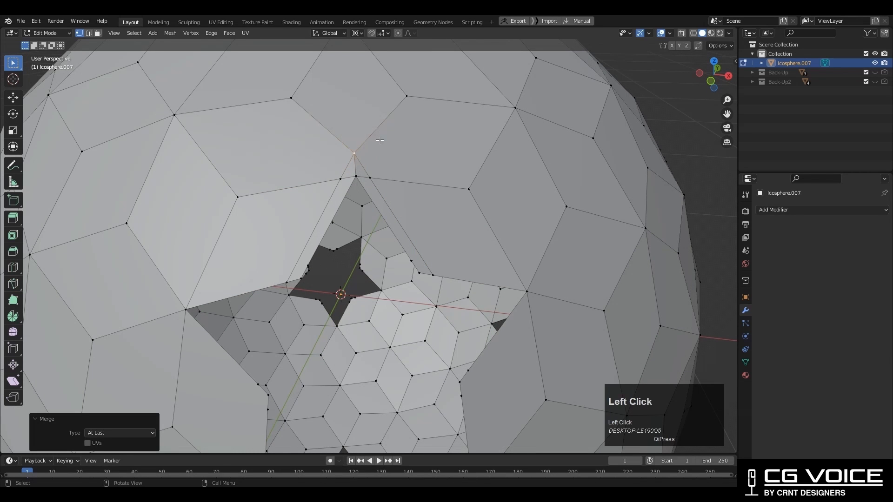
pyautogui.click(13, 283)
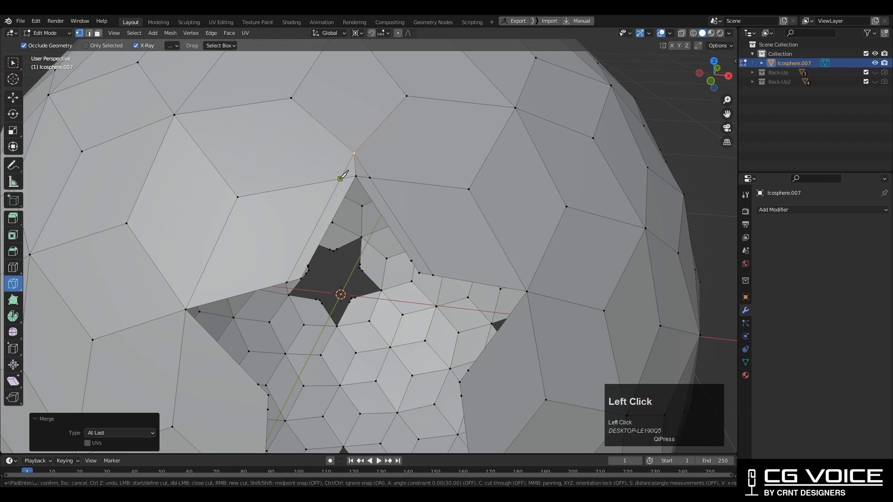
pyautogui.press('space')
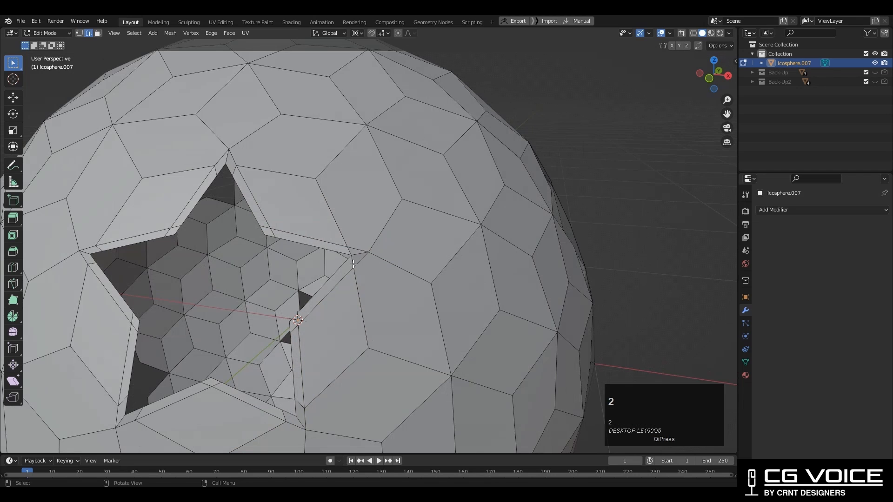
pyautogui.press('space')
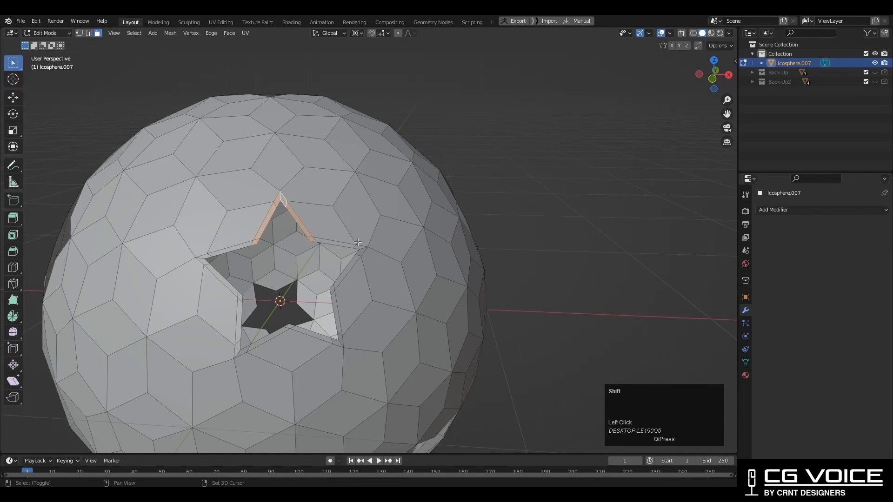
# Add a level-2 Subdivision Surface modifier in Object Mode to smooth the star-holed sphere.
pyautogui.press('Tab')
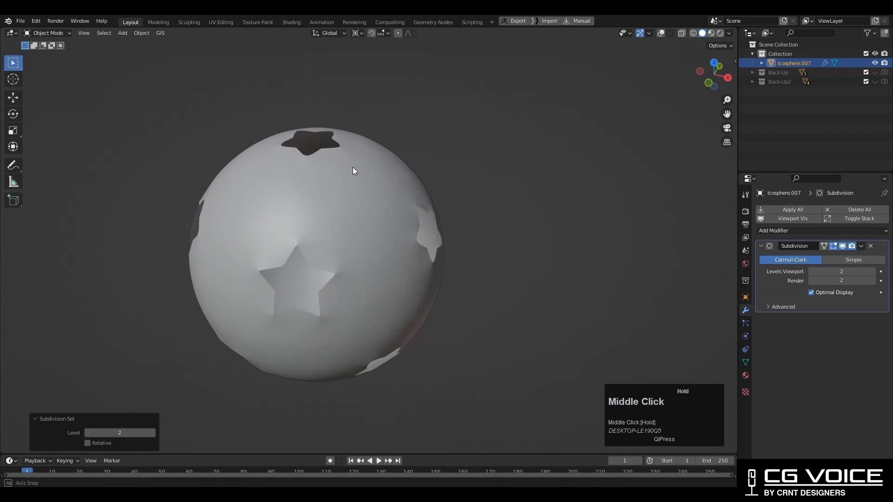
pyautogui.rightClick(353, 171)
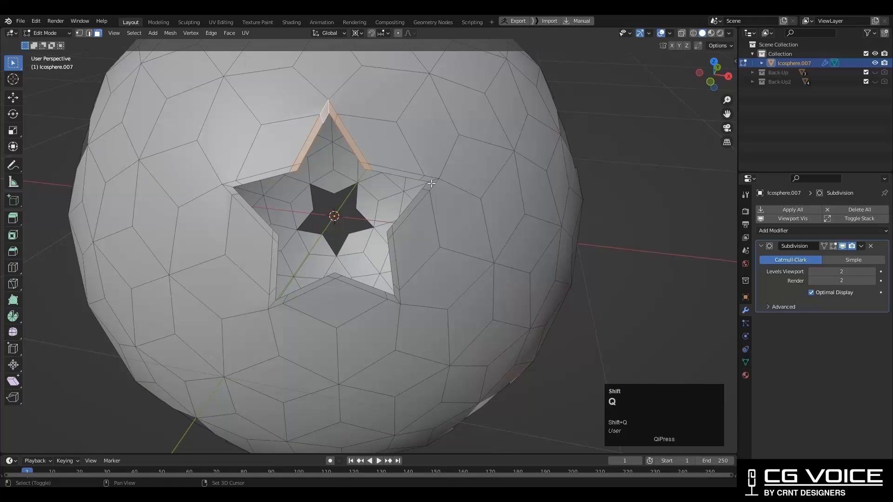
# Select the faces around one star hole and duplicate them into a separate object.
pyautogui.moveTo(432, 183); pyautogui.dragTo(356, 205)
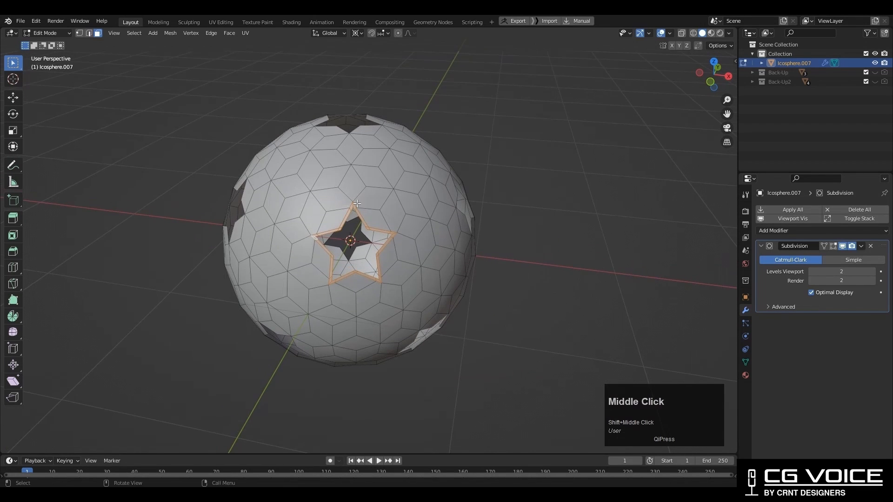
pyautogui.click(381, 312)
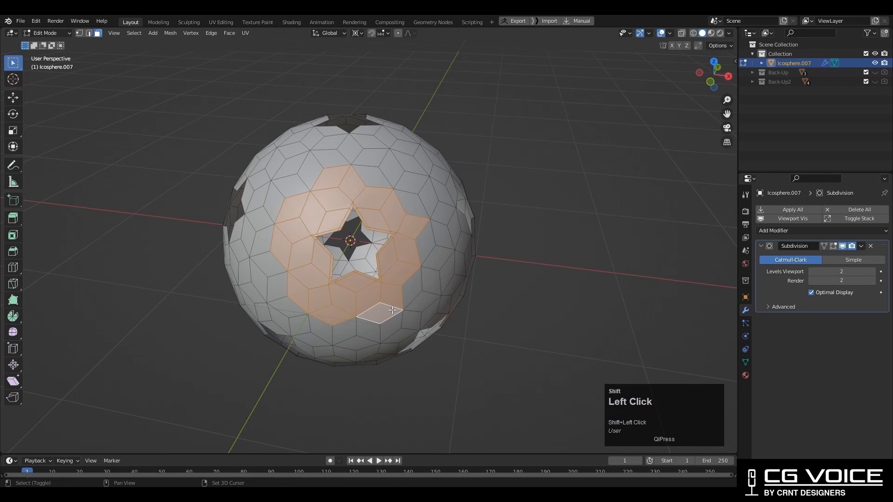
pyautogui.press('shift+d')
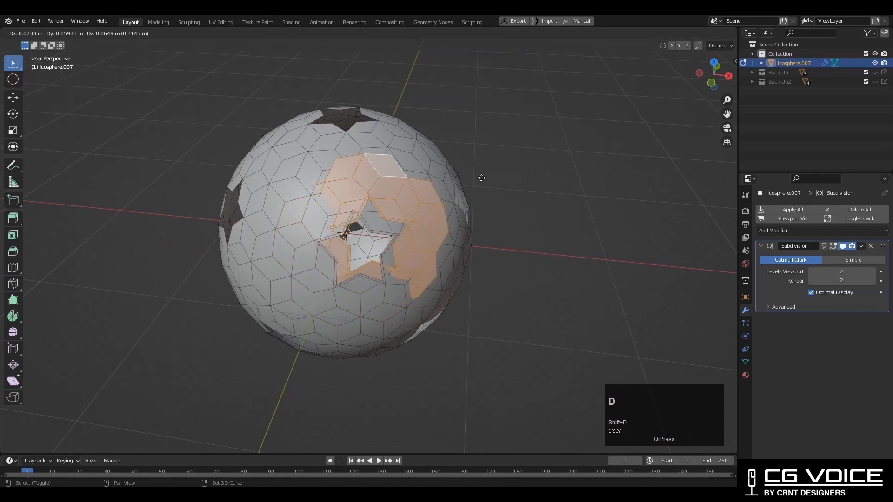
pyautogui.press('p')
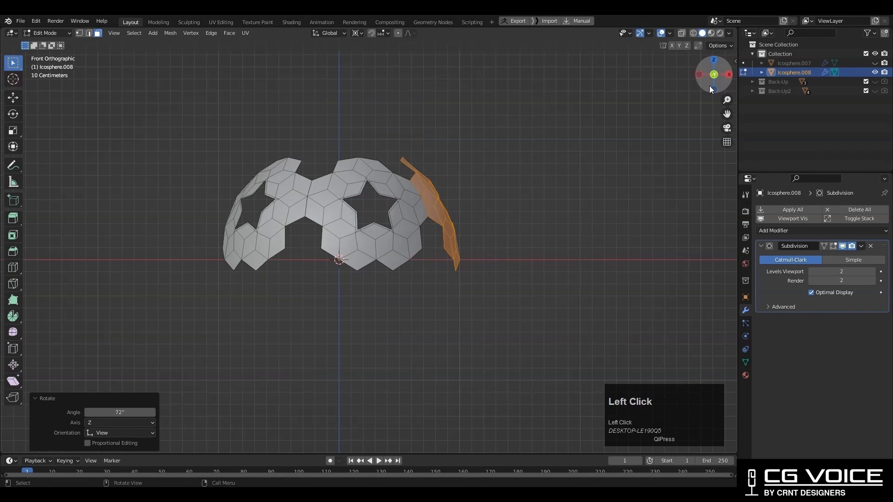
# Rotate the duplicated star patch 72° around the vertical Z axis.
pyautogui.press('r')
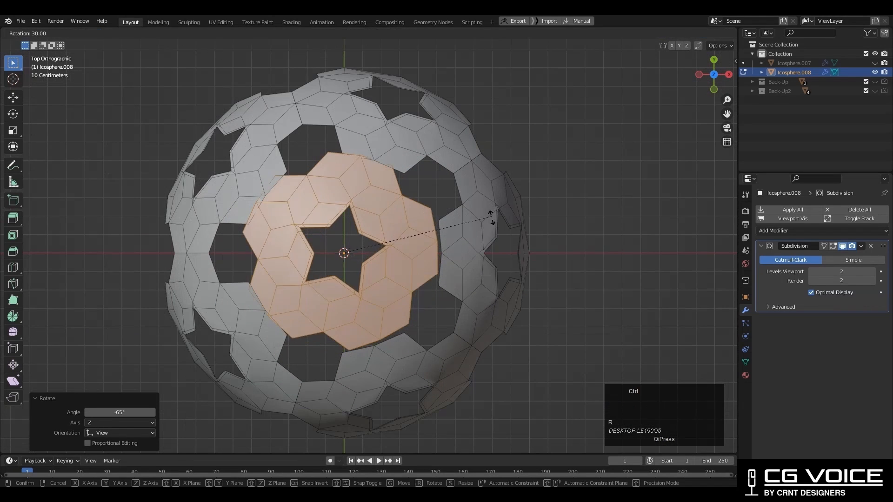
pyautogui.click(344, 253)
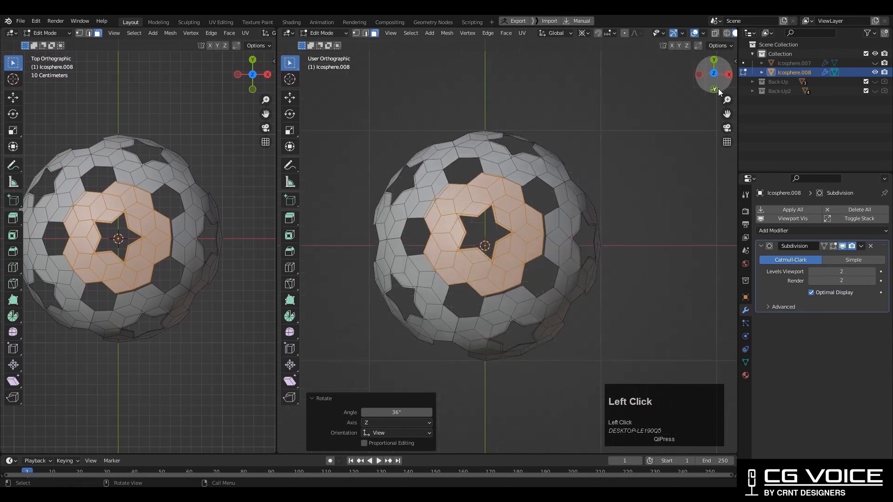
# Repeat the rotation to spread star holes around, then merge 60 duplicate vertices by distance.
pyautogui.press('r')
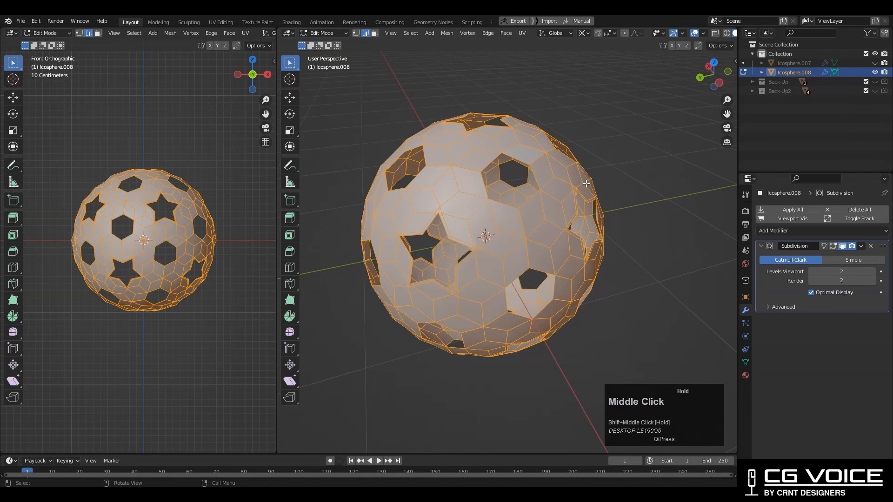
pyautogui.press('m')
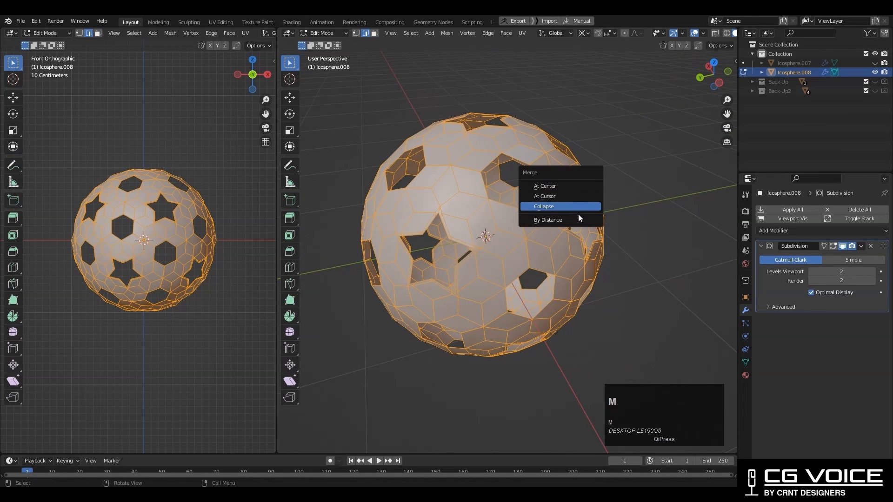
pyautogui.click(548, 221)
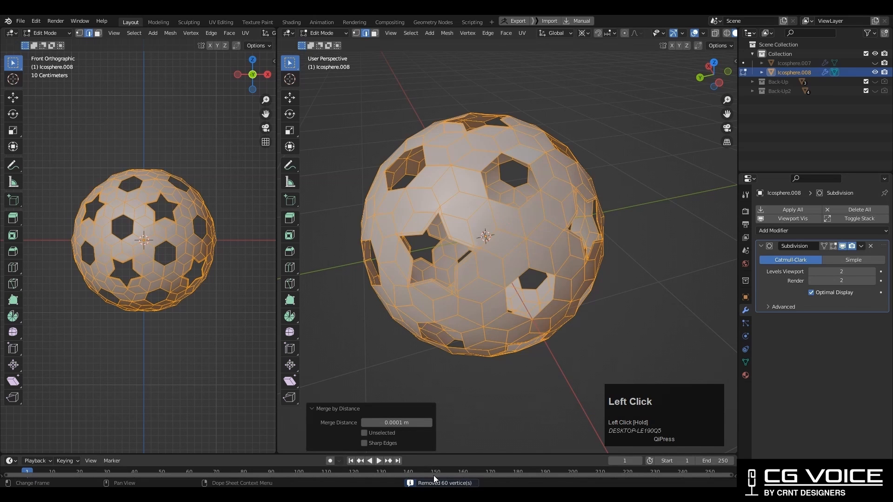
# Preview the smooth result, then dissolve the extra hole vertices with Ctrl+X, undoing a mistake.
pyautogui.press('Tab')
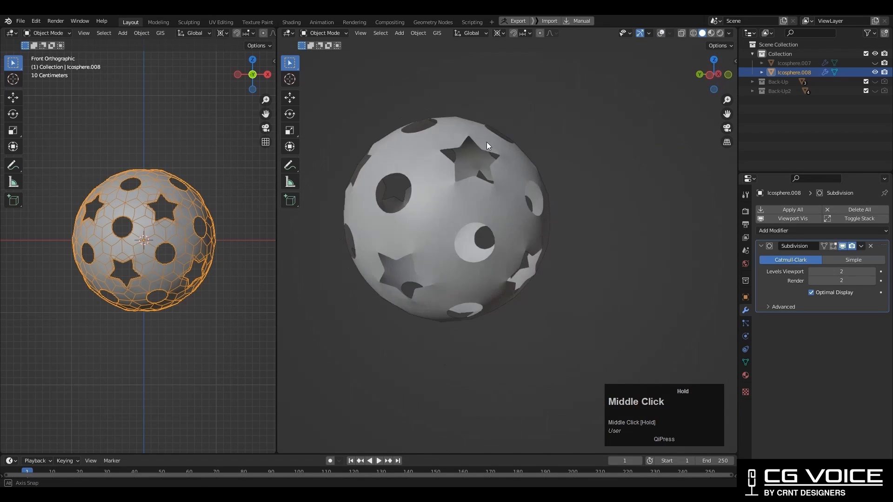
pyautogui.press('Tab')
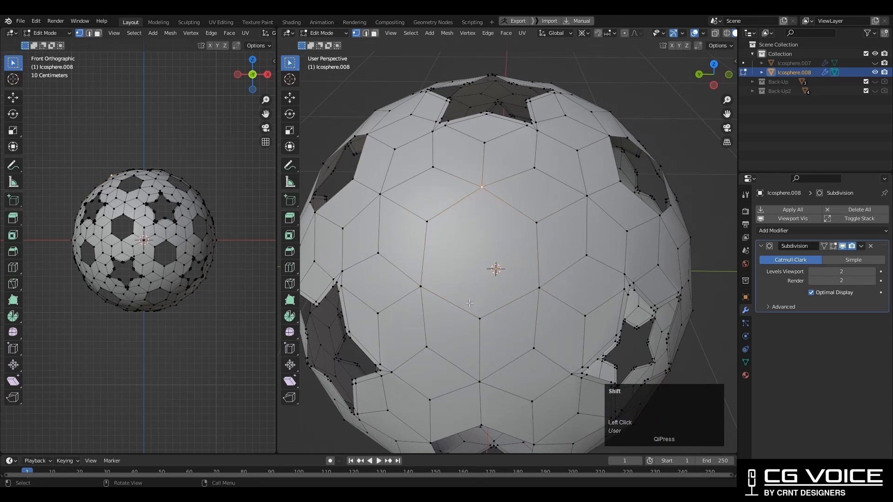
pyautogui.rightClick(469, 304)
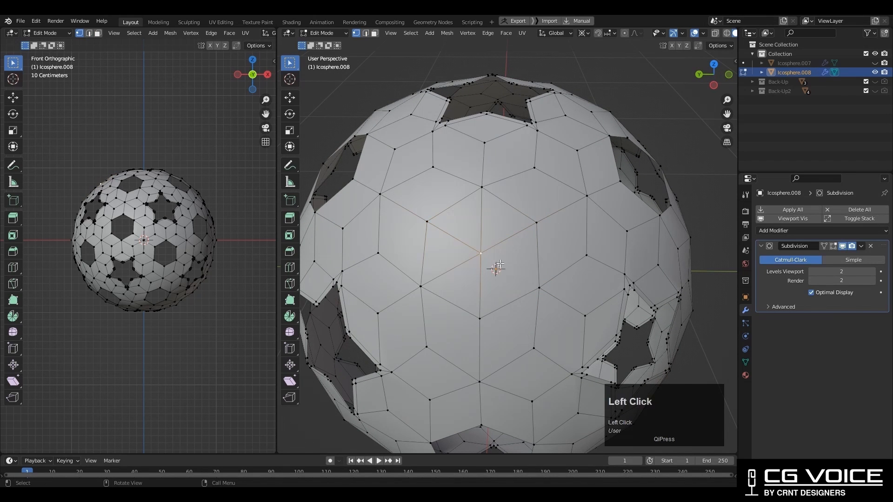
pyautogui.press('ctrl+z')
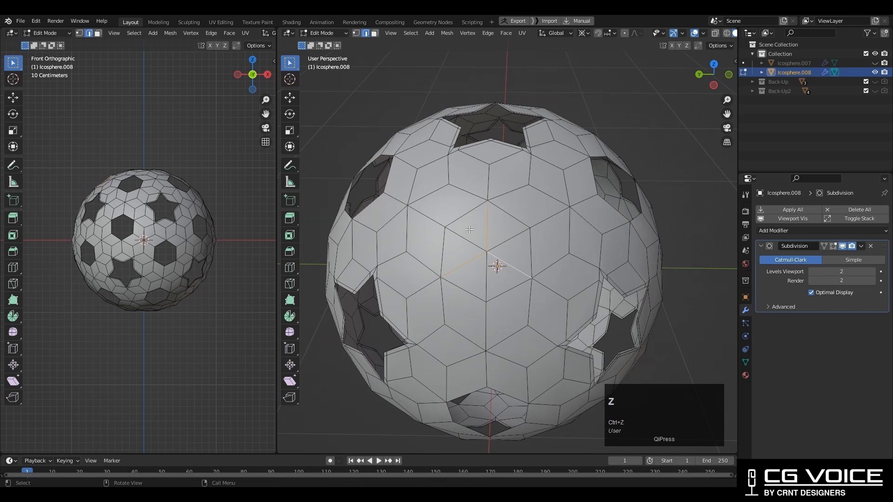
pyautogui.press('ctrl+x')
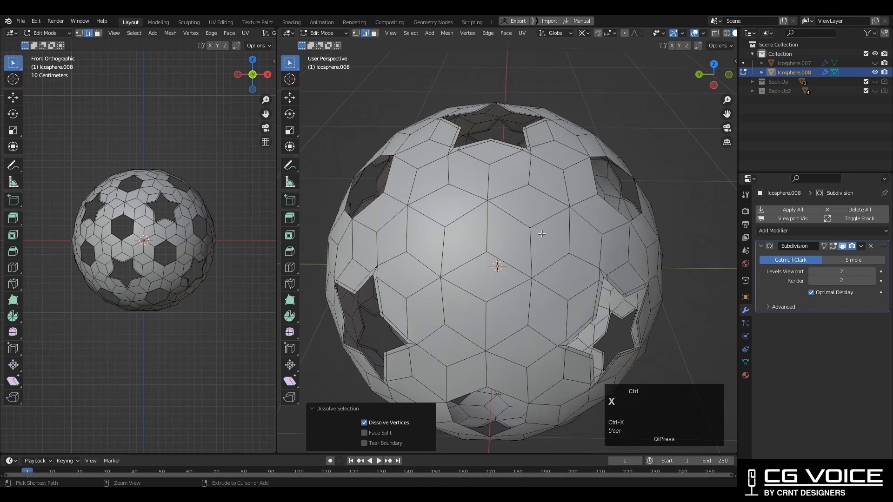
# Rotate the filled face patch a further 72° around the sphere.
pyautogui.middleClick(536, 257)
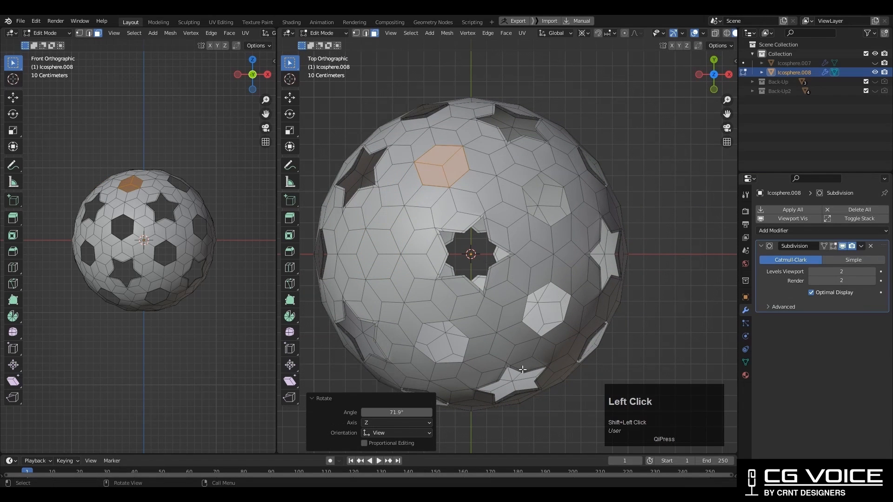
pyautogui.write('72')
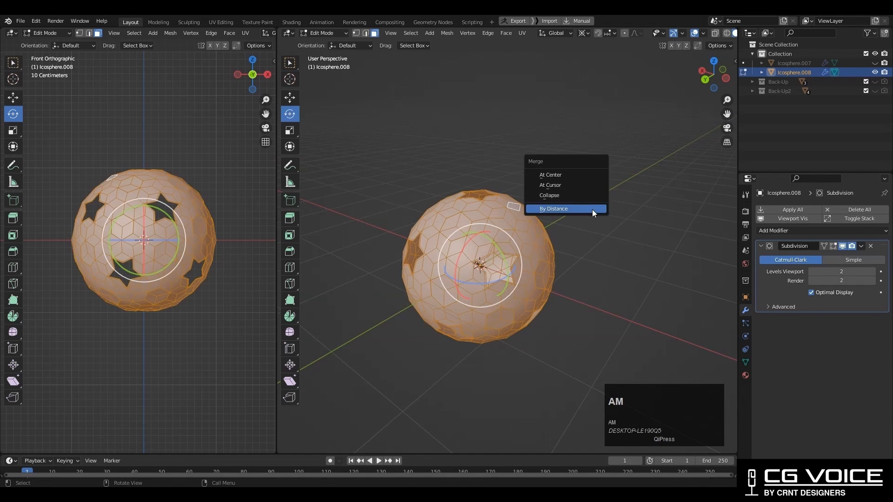
# Merge overlapping vertices by distance, keep a Back-Up3 copy, and select the whole mesh.
pyautogui.click(552, 209)
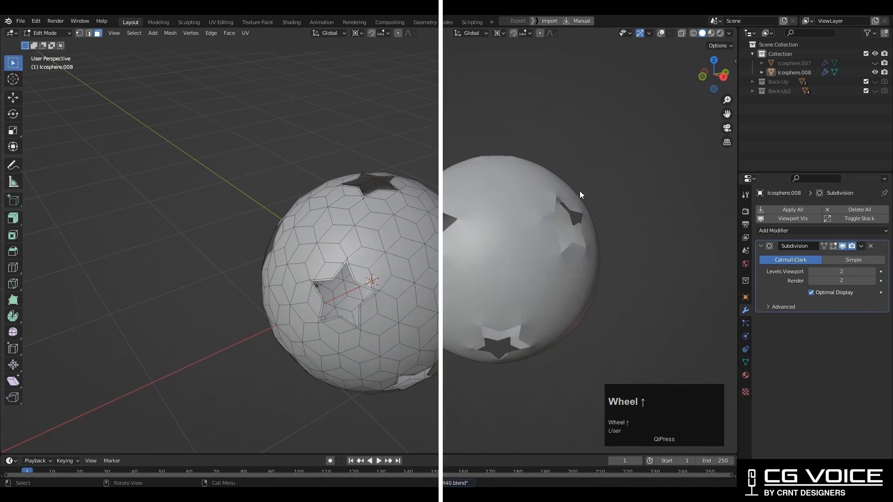
pyautogui.press('a')
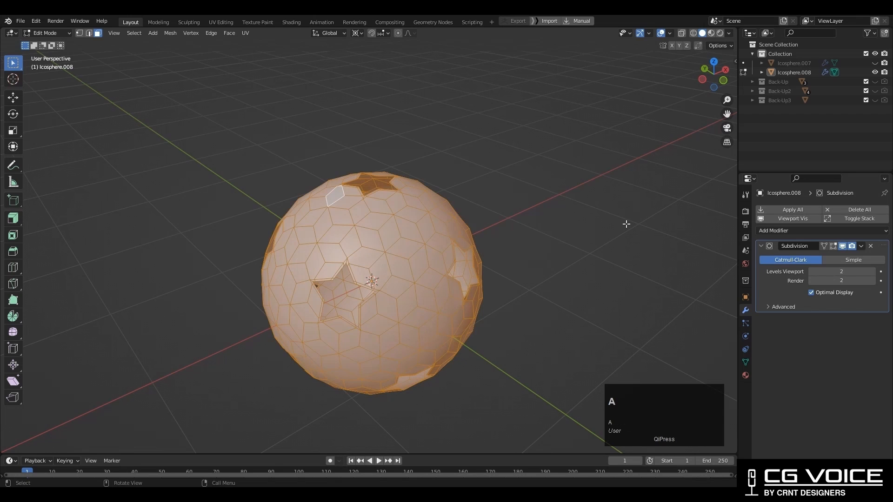
# Extrude along normals to thicken the shell and select the star rim edges by face angle.
pyautogui.click(13, 218)
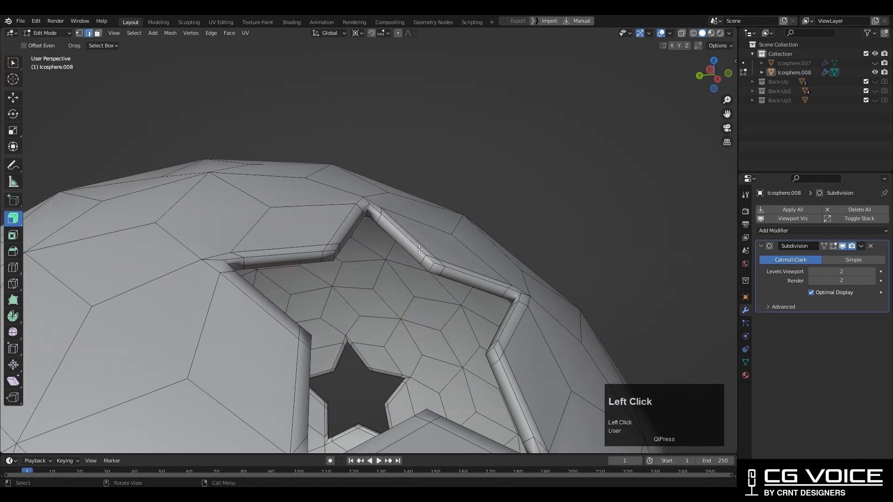
pyautogui.press('shift+g')
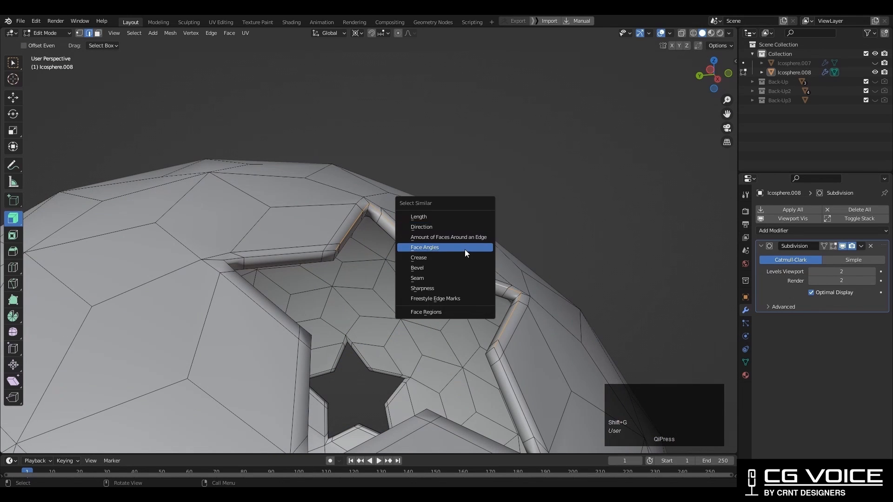
pyautogui.click(424, 248)
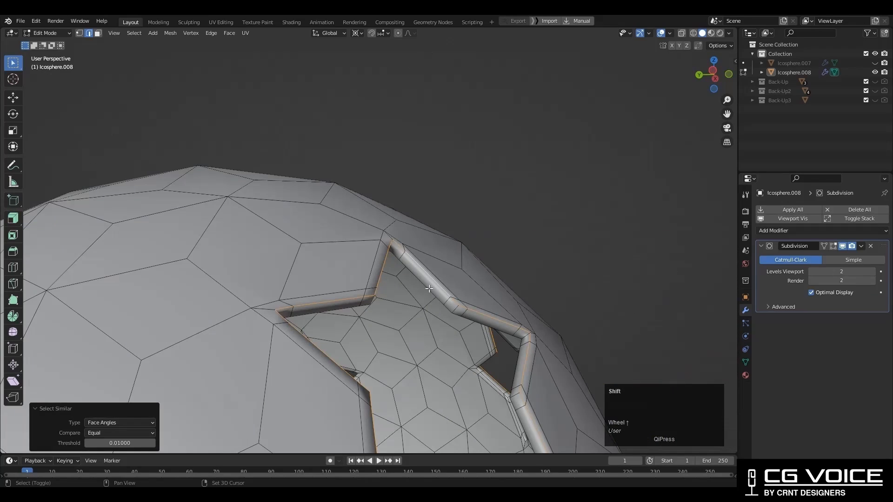
pyautogui.moveTo(428, 289); pyautogui.dragTo(539, 233)
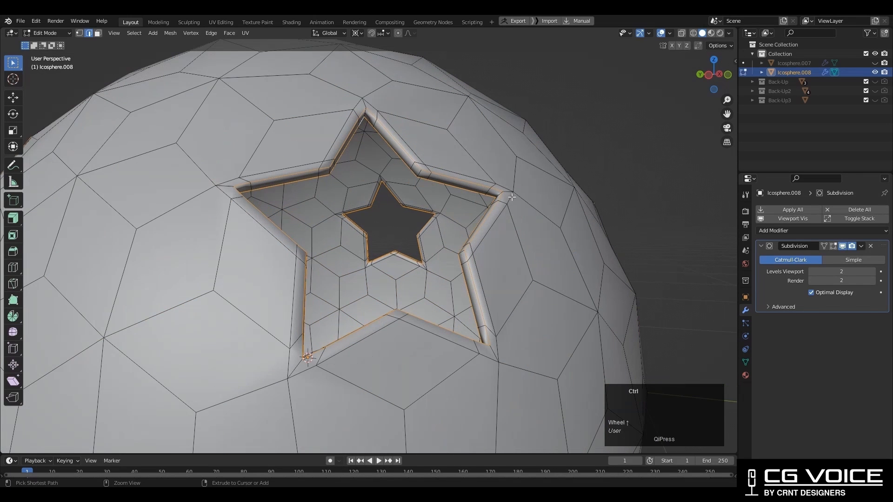
# Bevel the star rim edges with 2 segments about 0.00597 m wide and view the result.
pyautogui.click(511, 197)
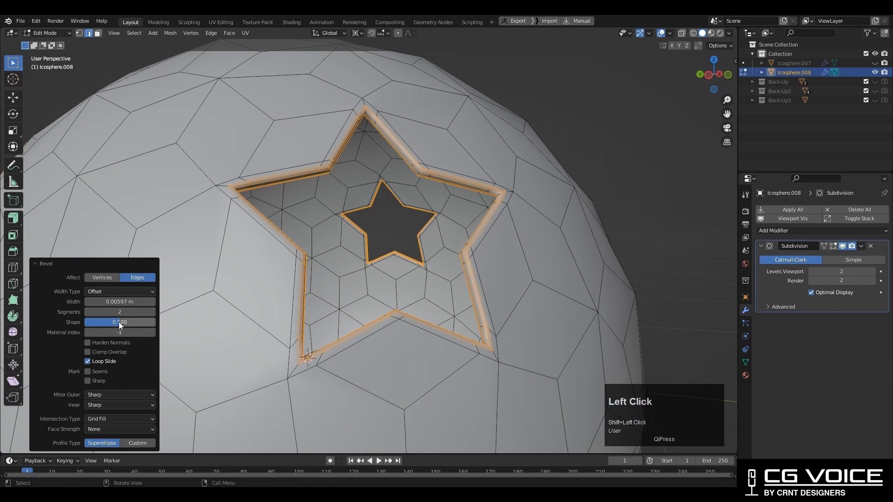
pyautogui.press('Tab')
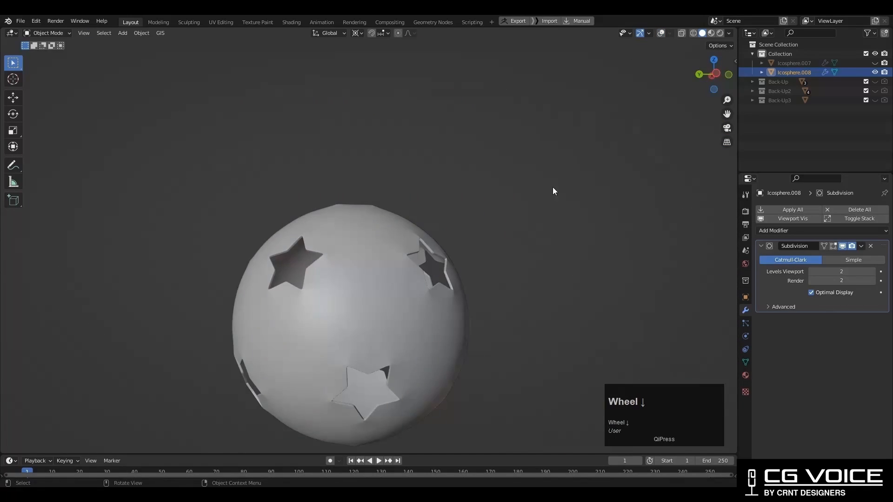
pyautogui.click(728, 33)
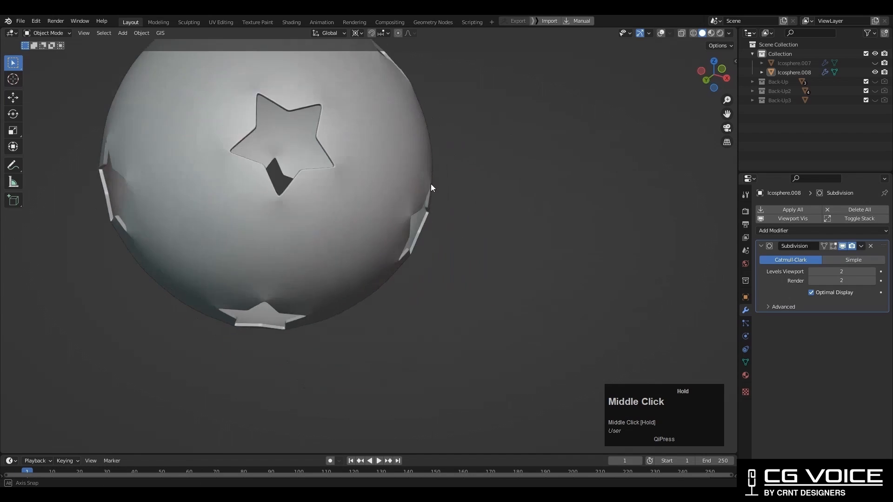
pyautogui.scroll(-3)
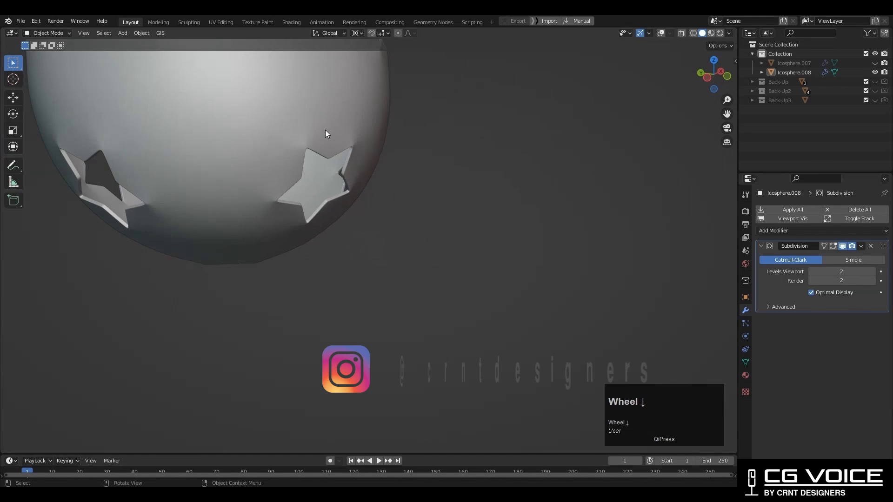